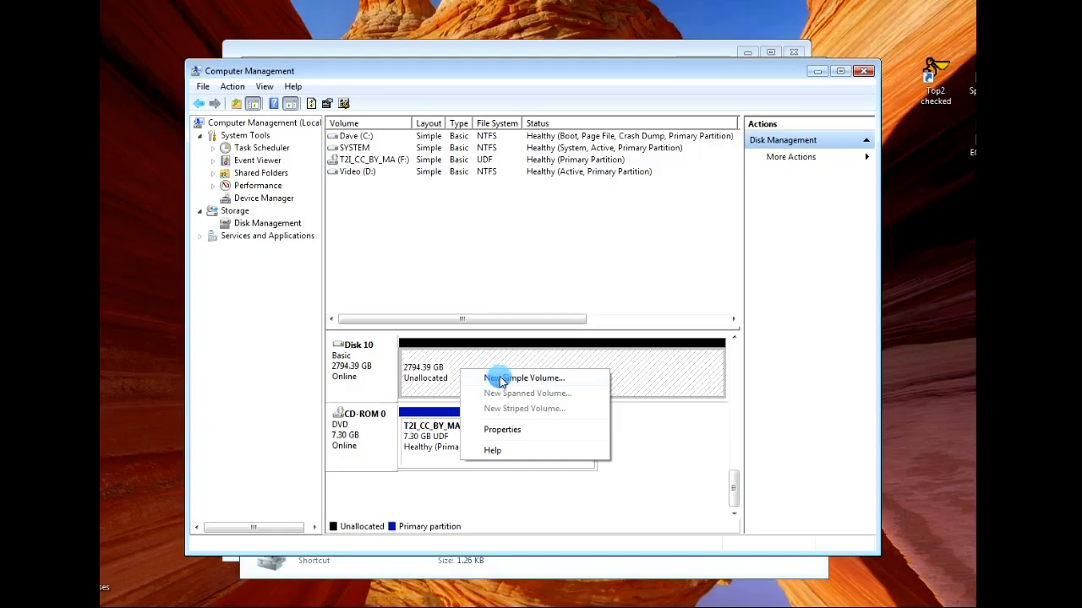
Step: Launch the New Simple Volume Wizard on Disk 10 and keep the full 2794 GB size through to drive-letter assignment
{"action": "left_click", "coordinate": [526, 379]}
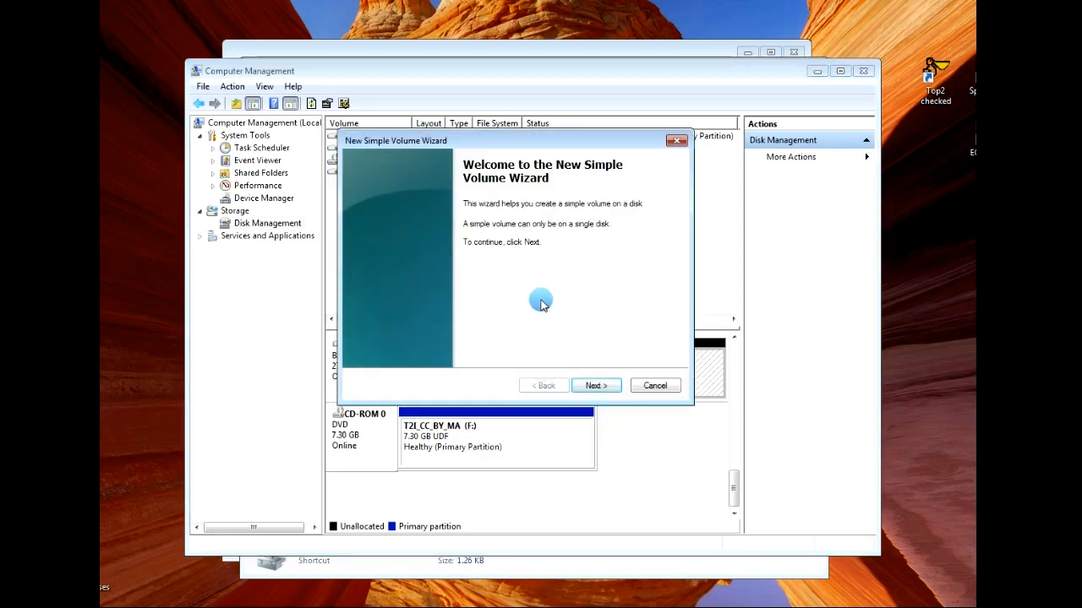
{"action": "left_click", "coordinate": [595, 385]}
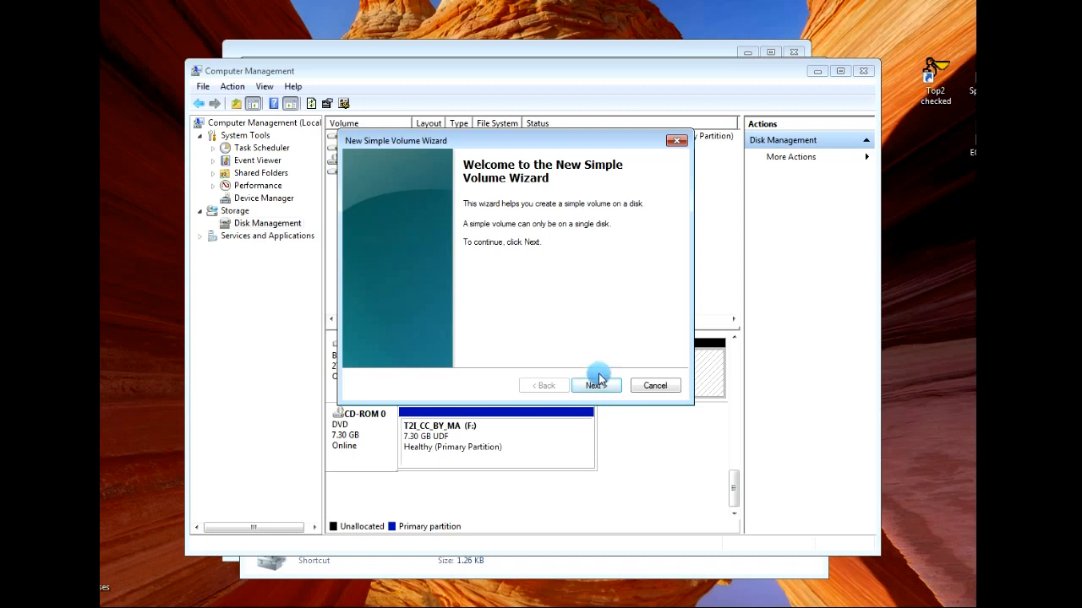
{"action": "left_click", "coordinate": [595, 385]}
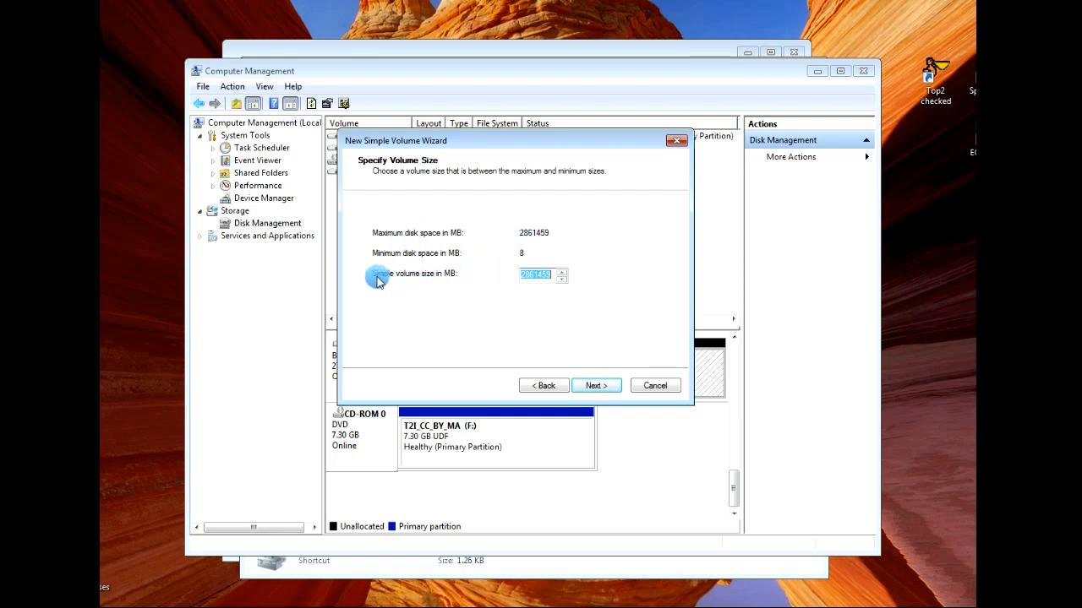
{"action": "left_click", "coordinate": [595, 385]}
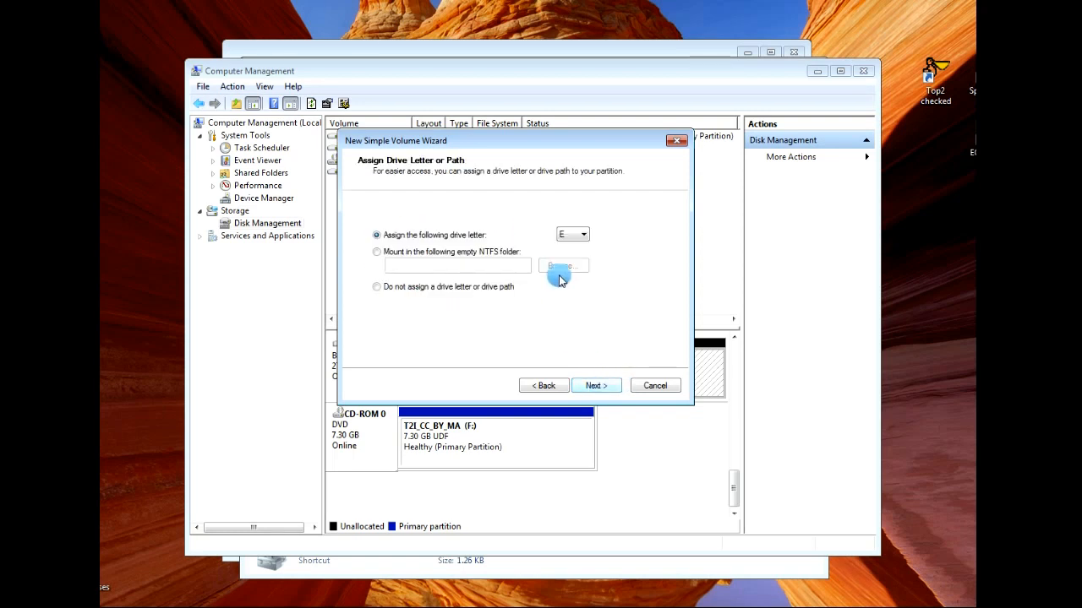